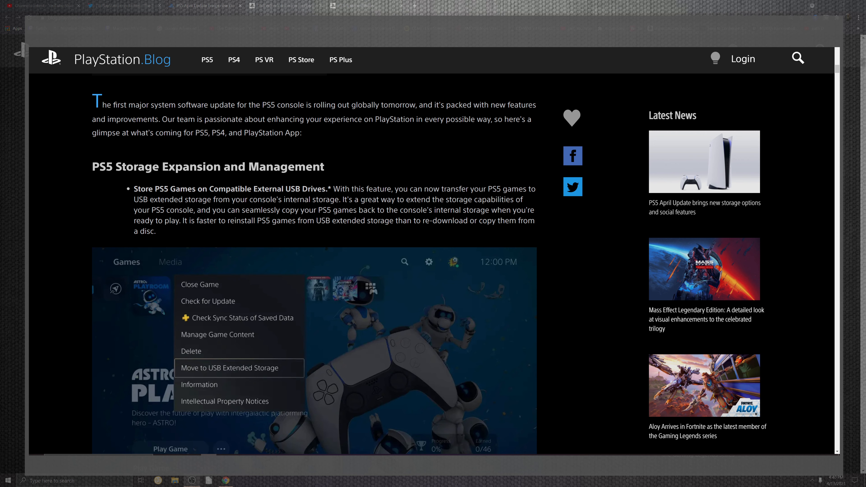
scroll(down, 3)
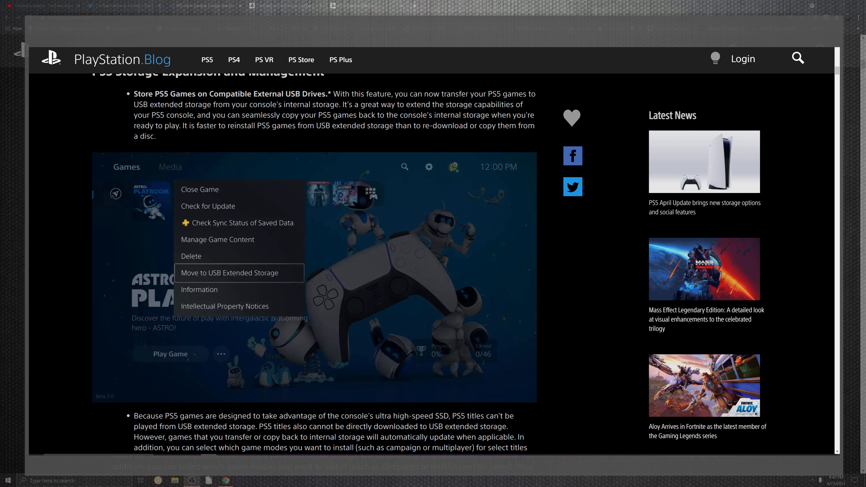
scroll(down, 3)
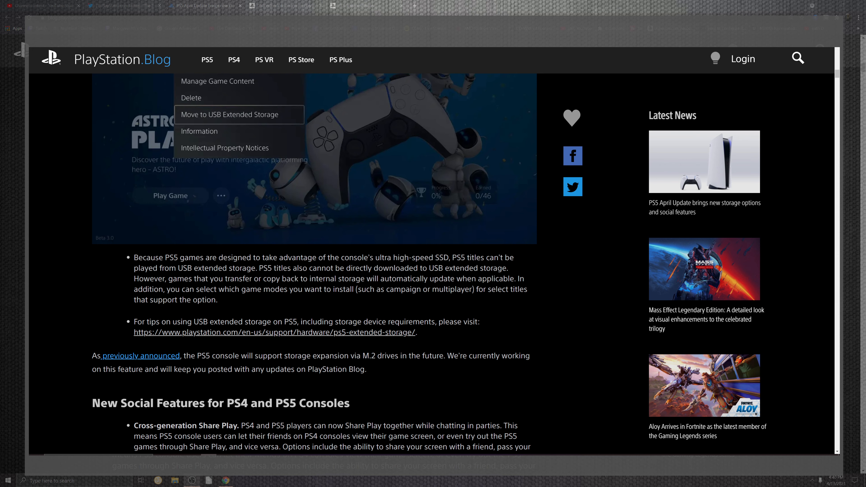
scroll(down, 3)
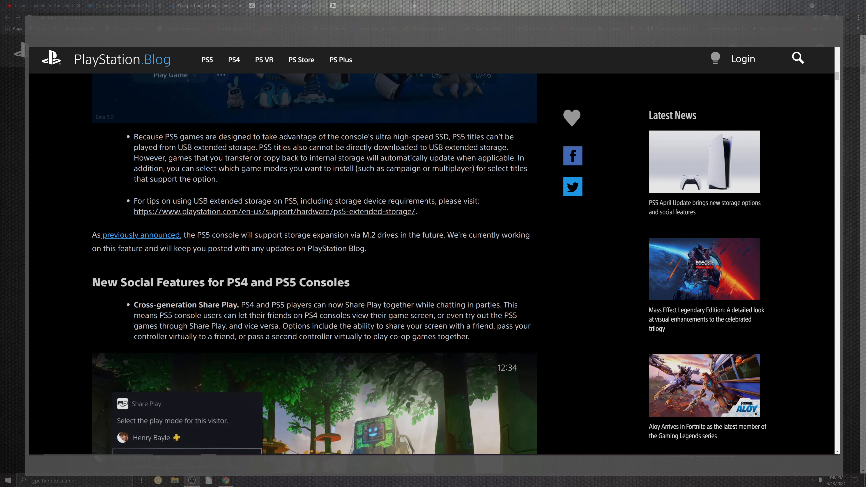
scroll(down, 3)
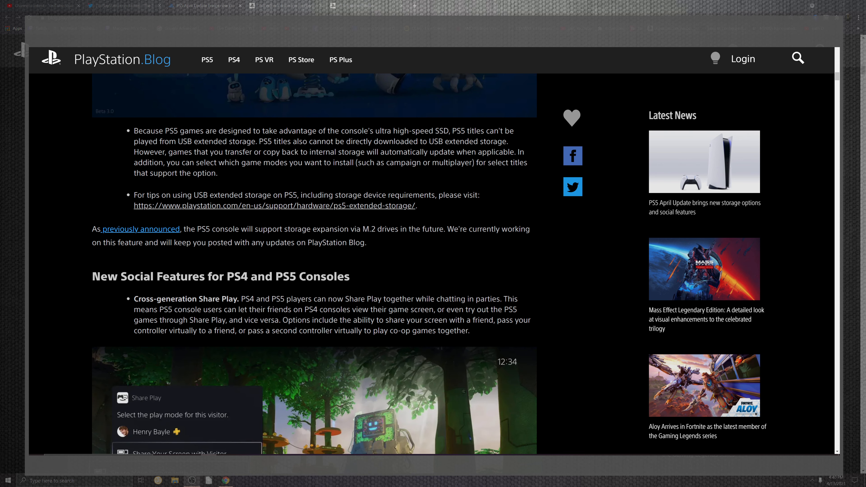
scroll(down, 3)
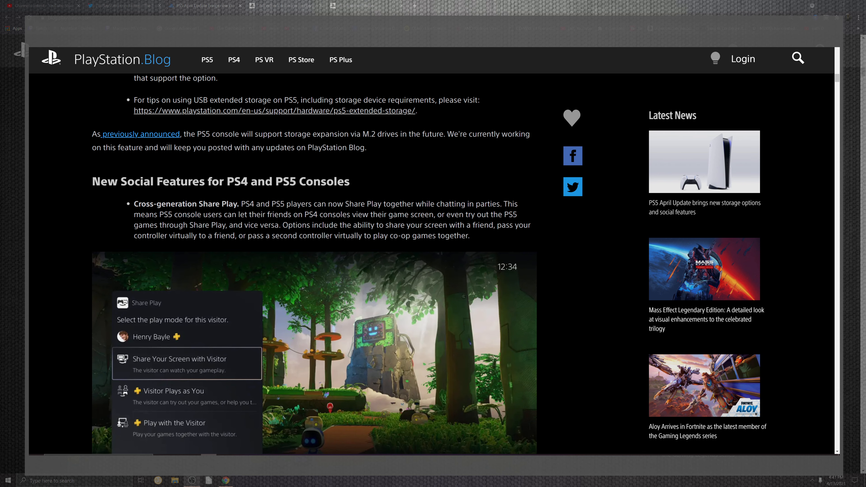
scroll(down, 3)
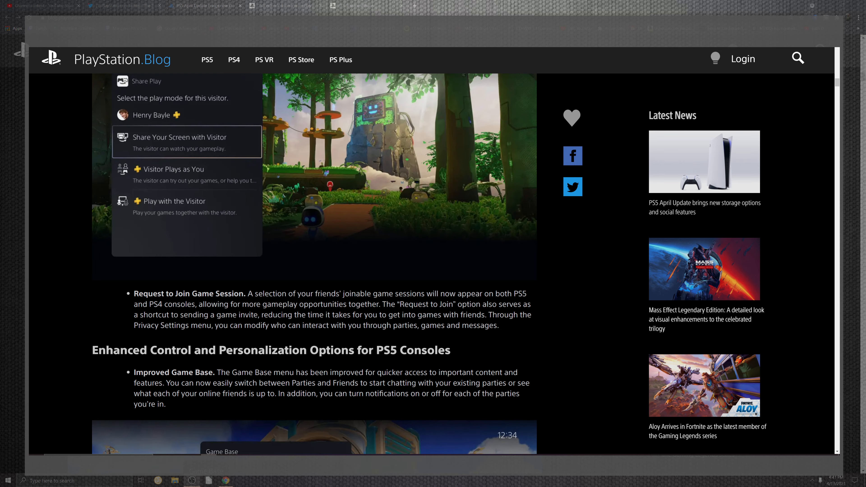
scroll(down, 3)
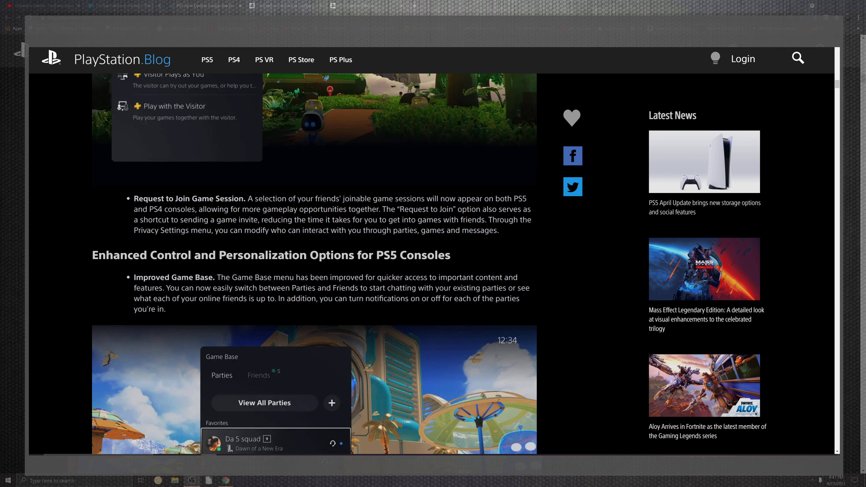
scroll(down, 3)
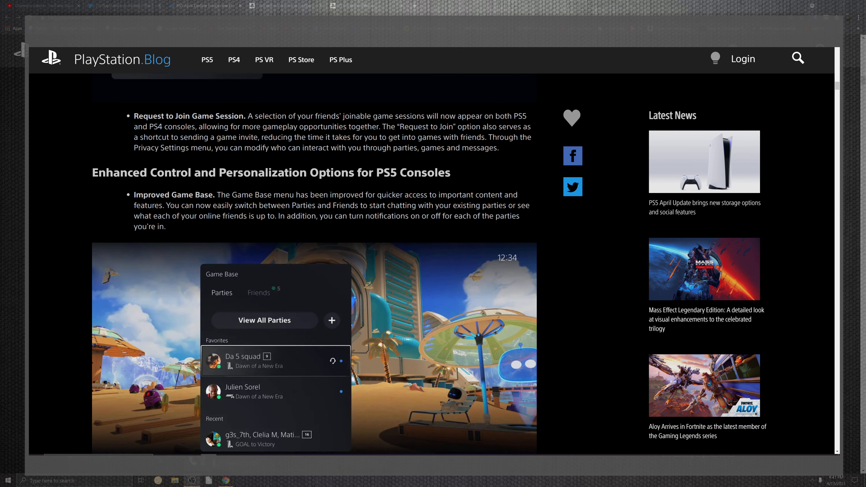
scroll(down, 3)
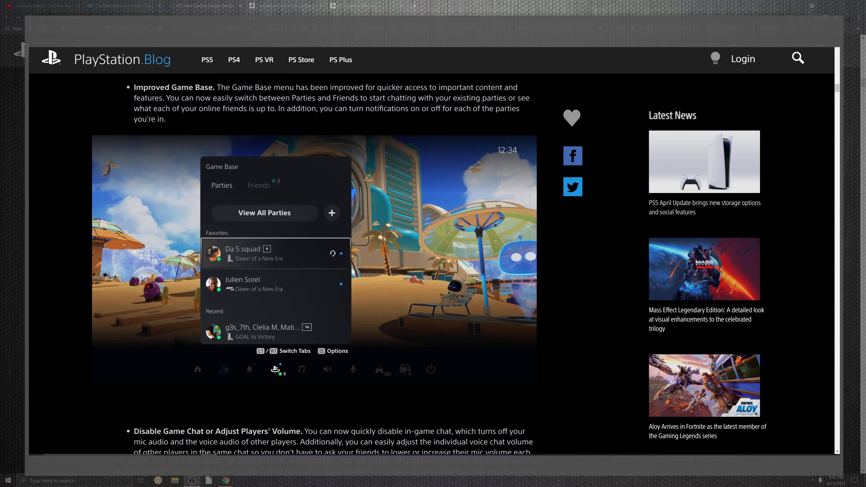
scroll(down, 3)
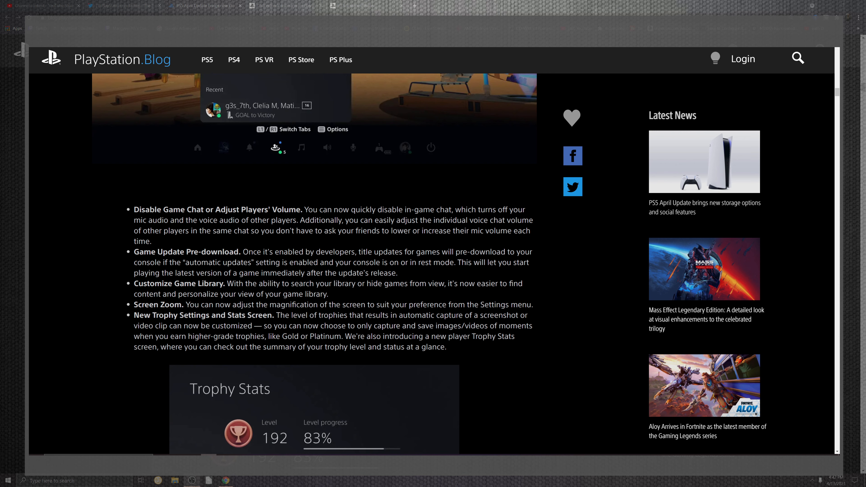
scroll(down, 3)
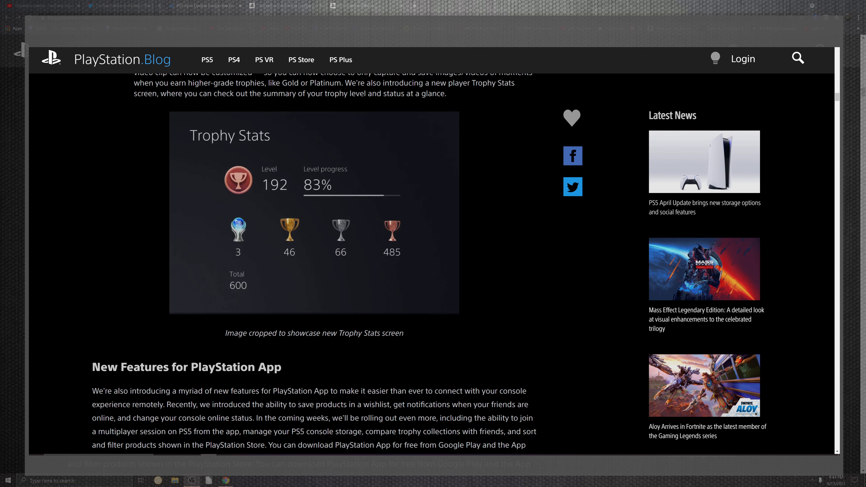
scroll(down, 3)
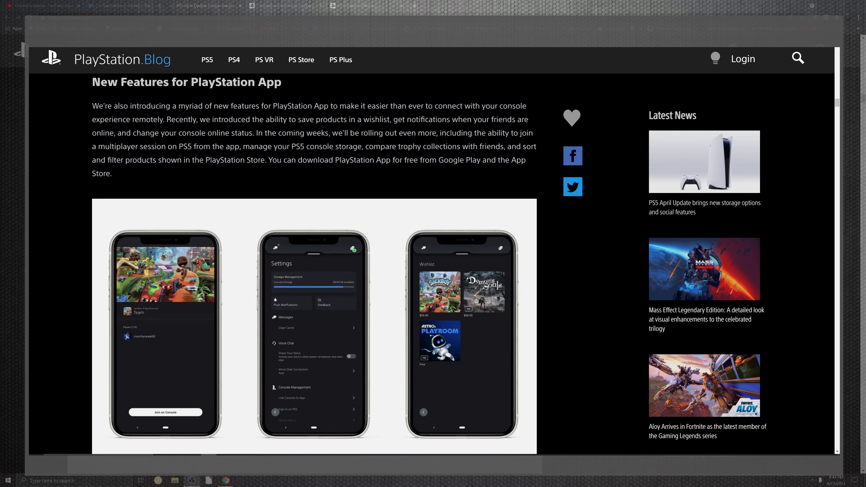
scroll(down, 3)
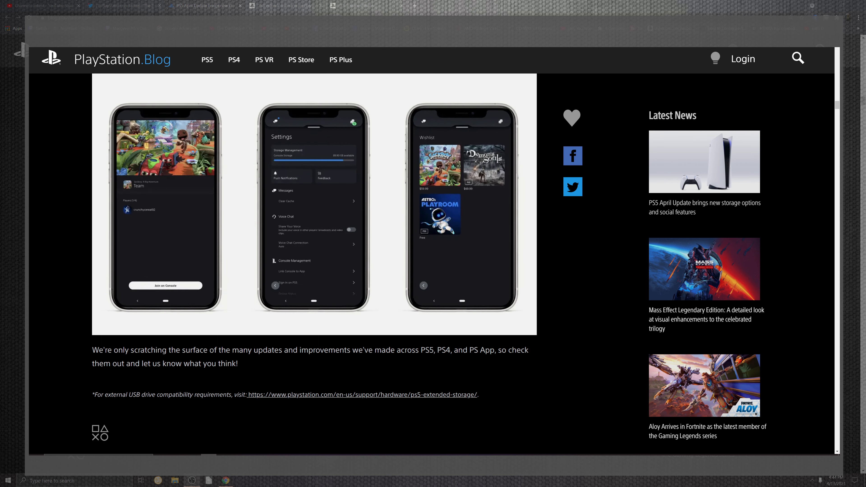
scroll(down, 3)
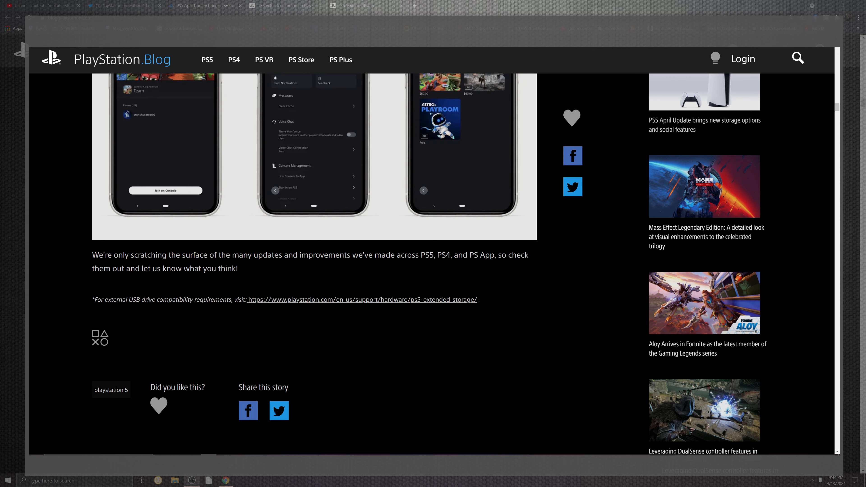